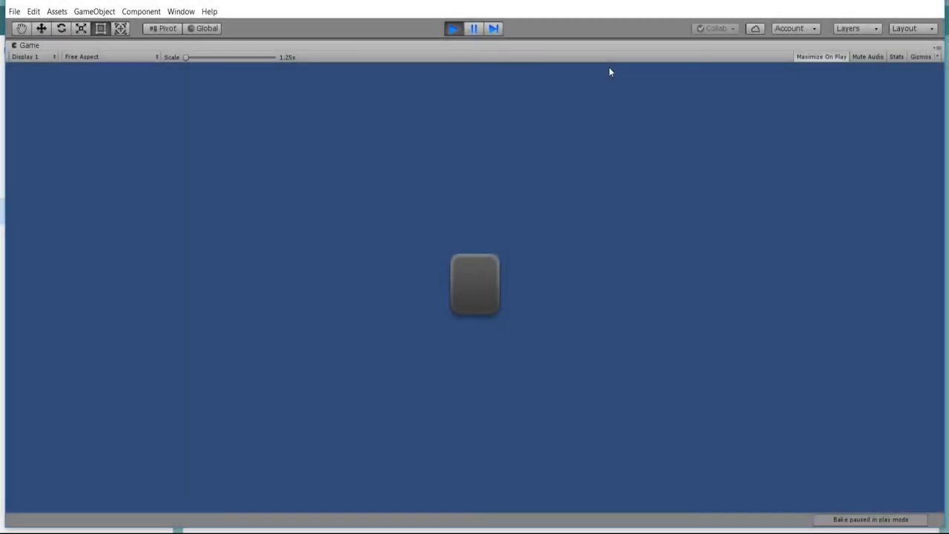
pyautogui.moveTo(626, 90)
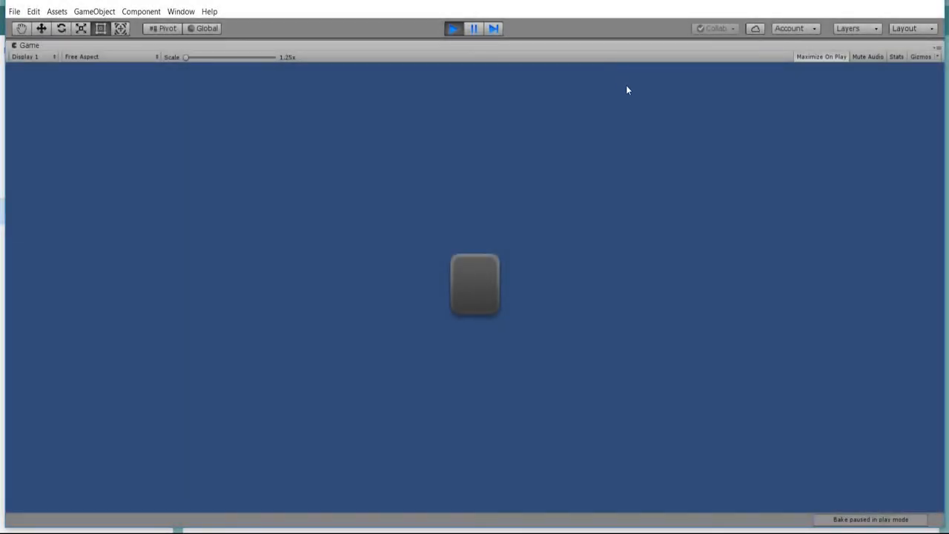
pyautogui.moveTo(439, 229)
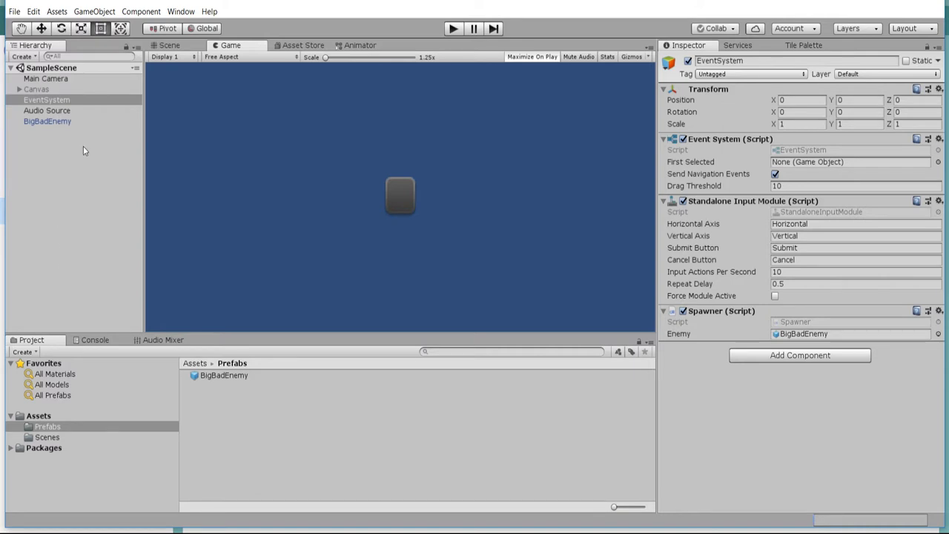
# Step: Select the BigBadEnemy scene object, then the BigBadEnemy prefab in Assets > Prefabs
pyautogui.click(47, 121)
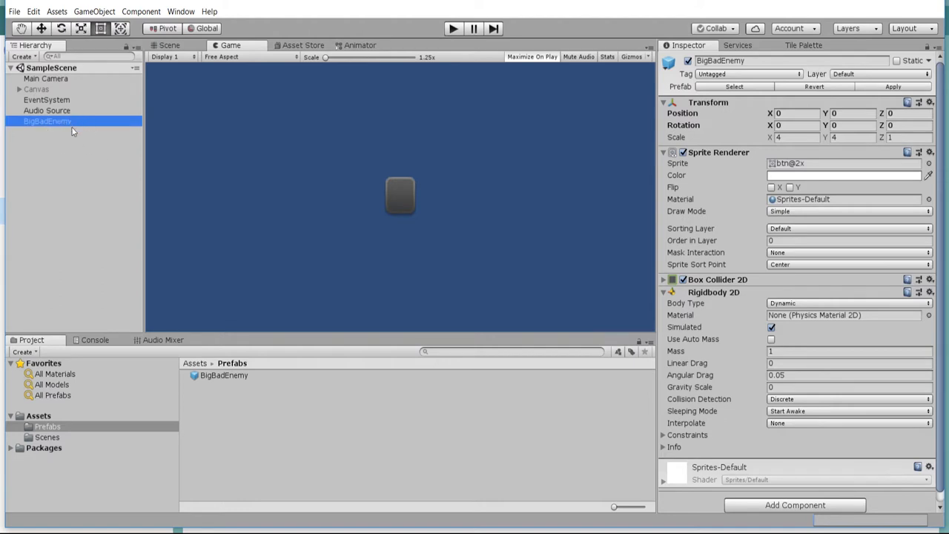
pyautogui.moveTo(248, 398)
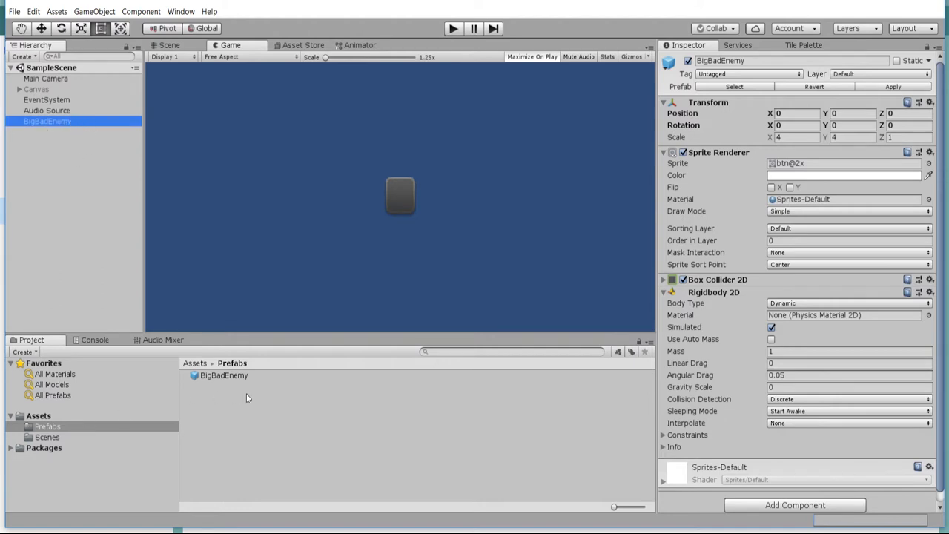
pyautogui.moveTo(237, 407)
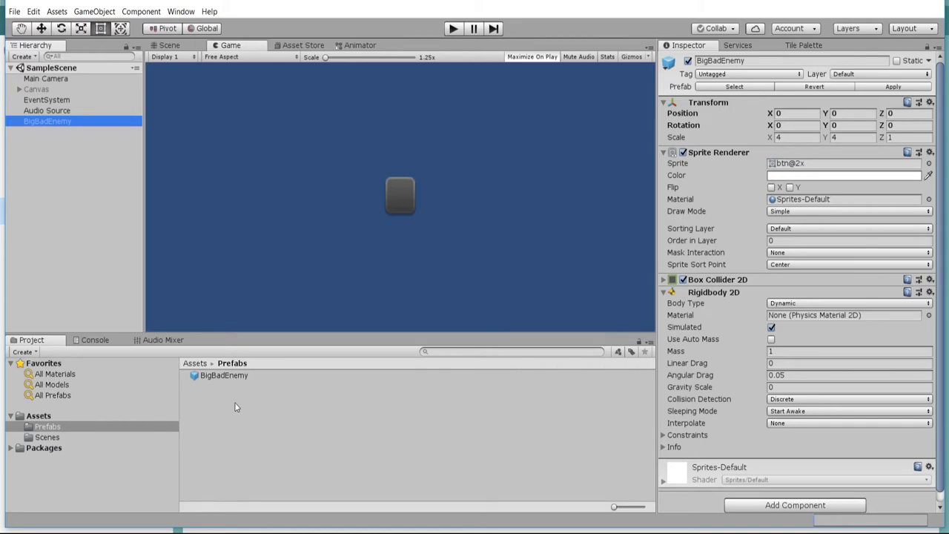
pyautogui.moveTo(68, 200)
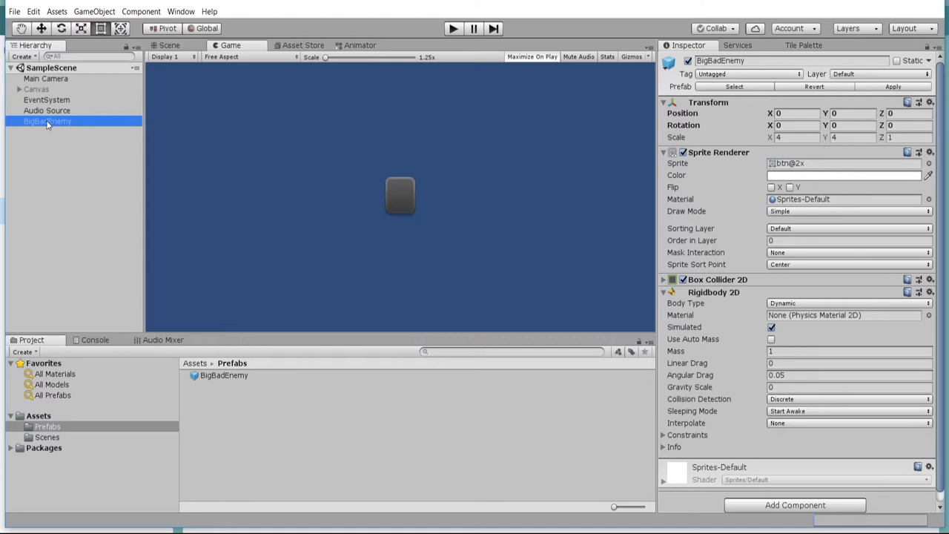
pyautogui.moveTo(47, 124)
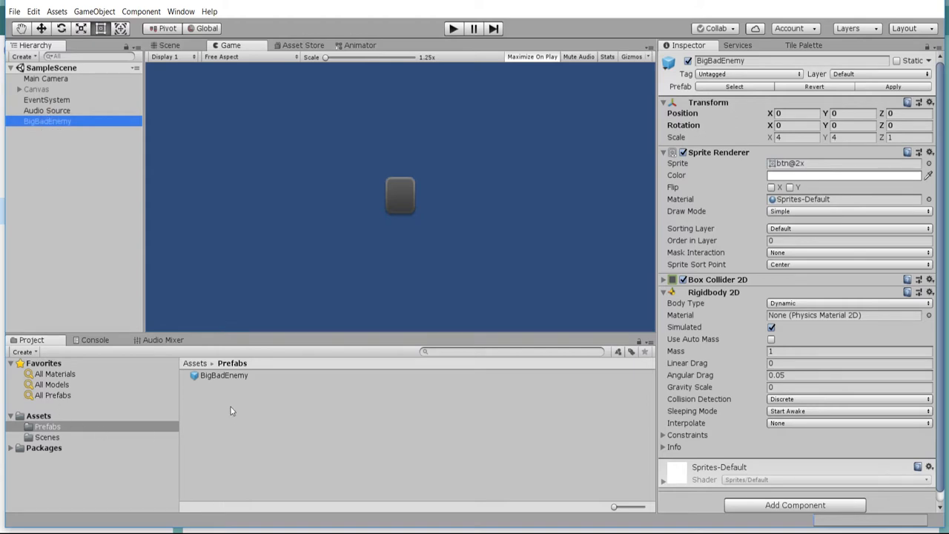
pyautogui.moveTo(210, 386)
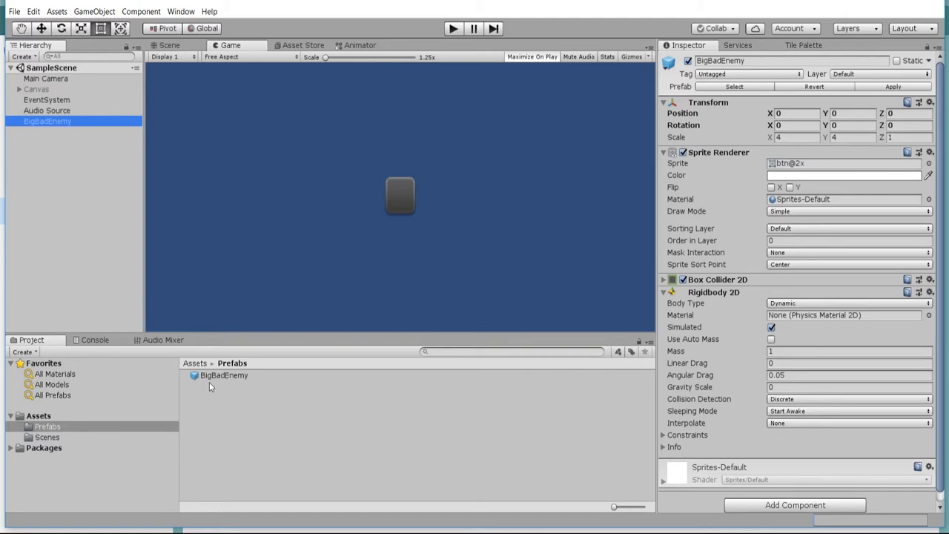
pyautogui.moveTo(154, 403)
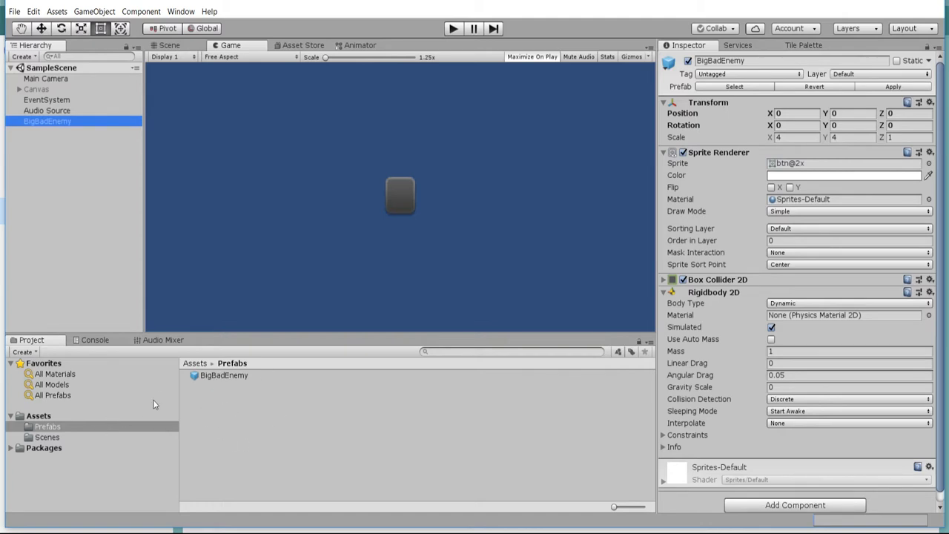
pyautogui.click(224, 373)
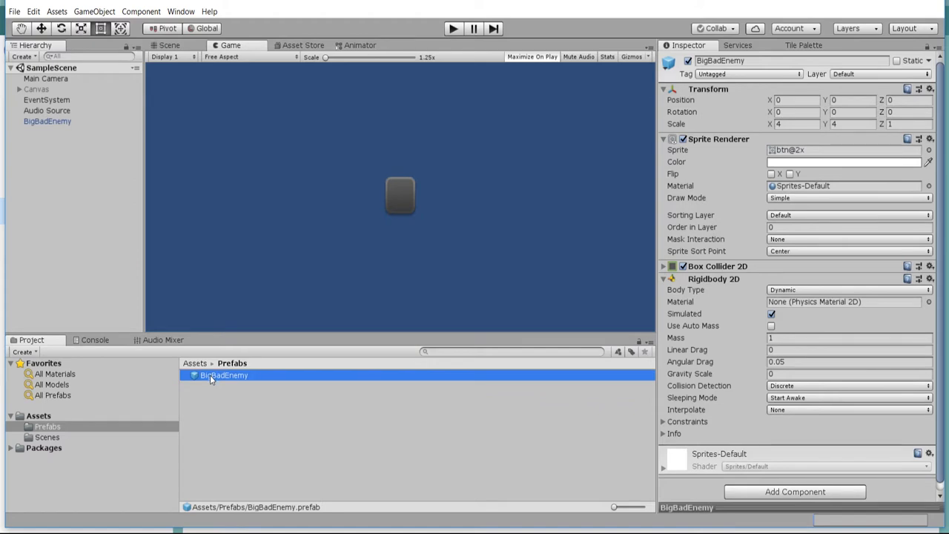
pyautogui.moveTo(697, 113)
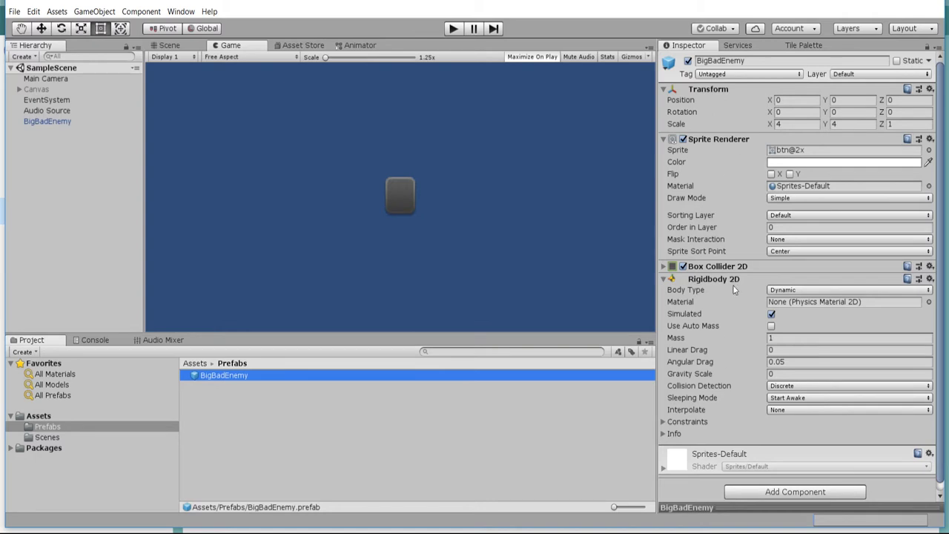
pyautogui.moveTo(723, 243)
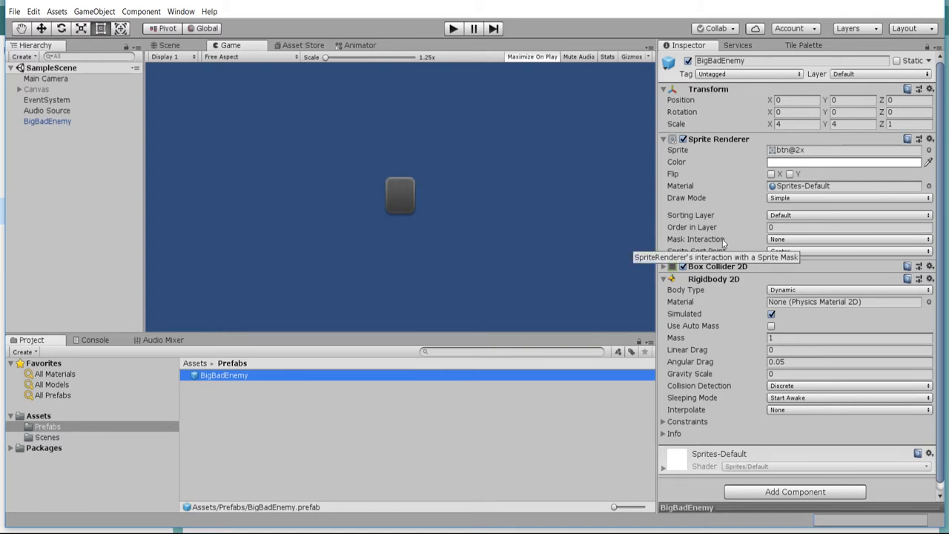
pyautogui.moveTo(613, 211)
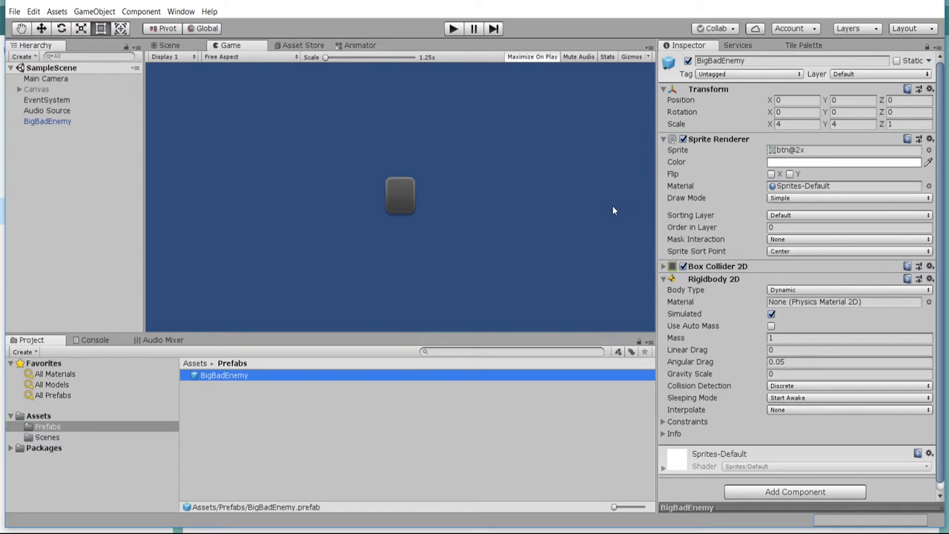
# Step: Delete the BigBadEnemy prefab, confirm it, and reselect the remaining scene object
pyautogui.press('Delete')
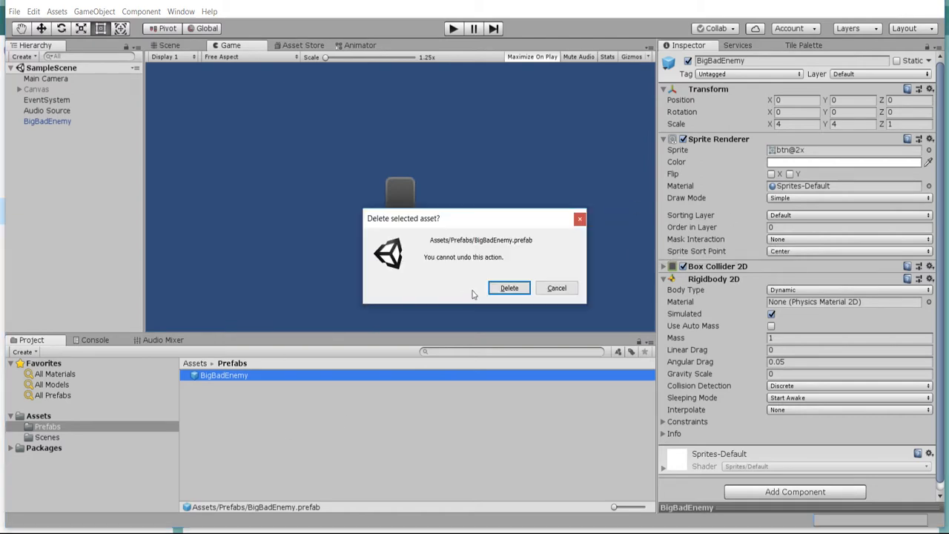
pyautogui.click(509, 288)
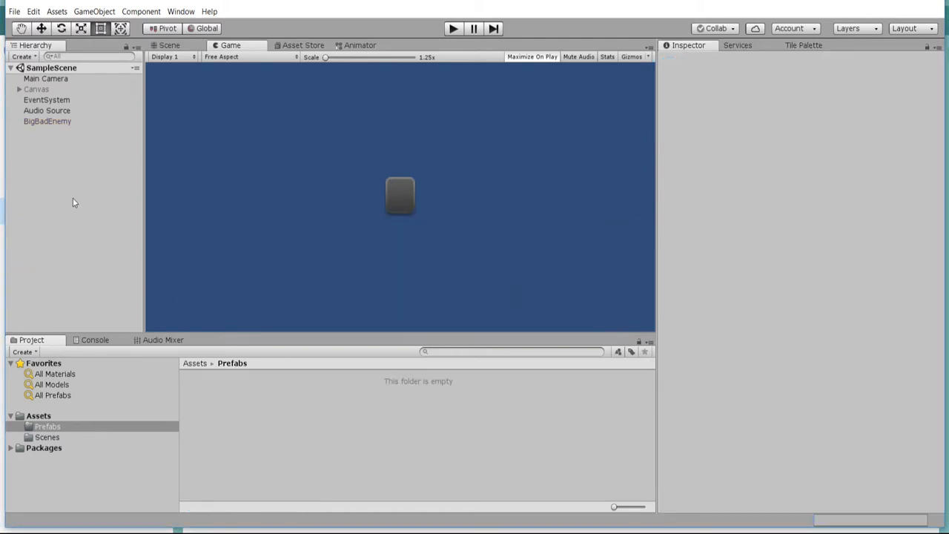
pyautogui.click(47, 121)
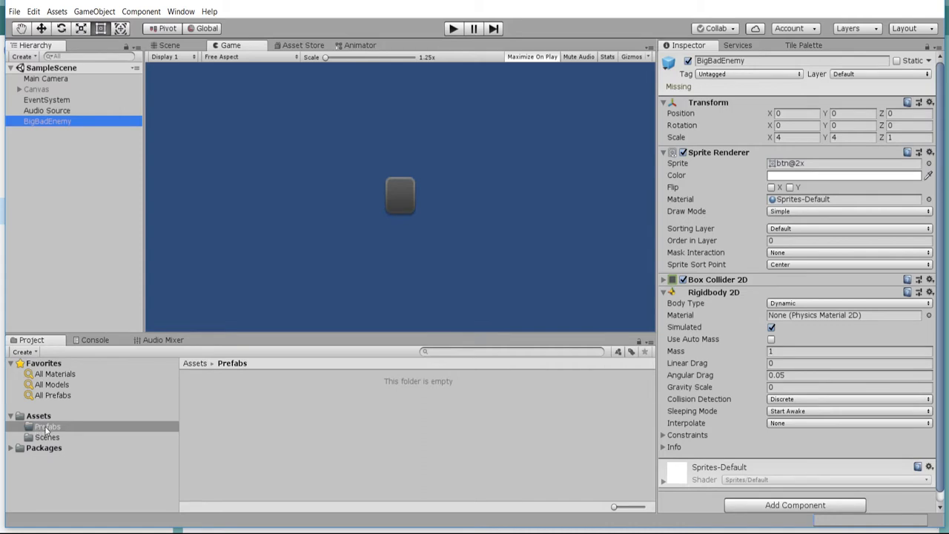
pyautogui.moveTo(56, 424)
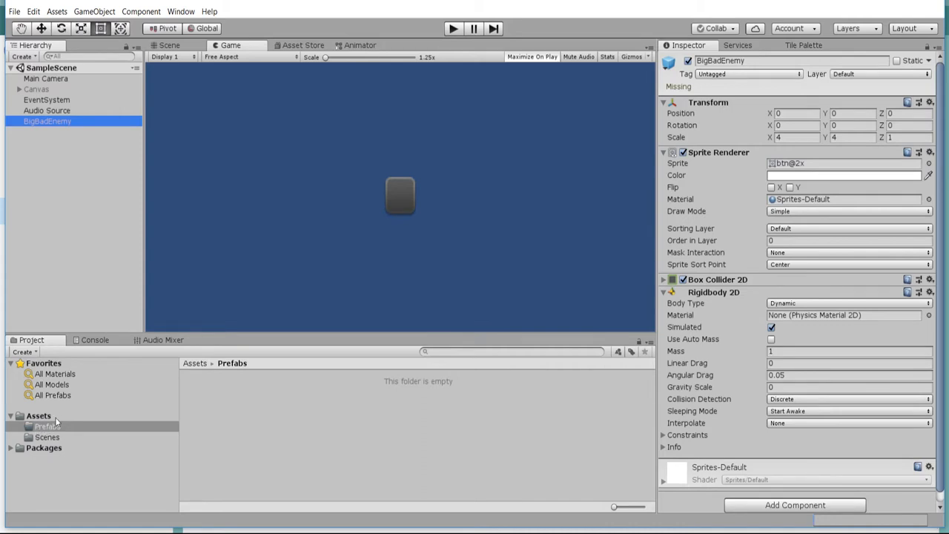
pyautogui.moveTo(92, 383)
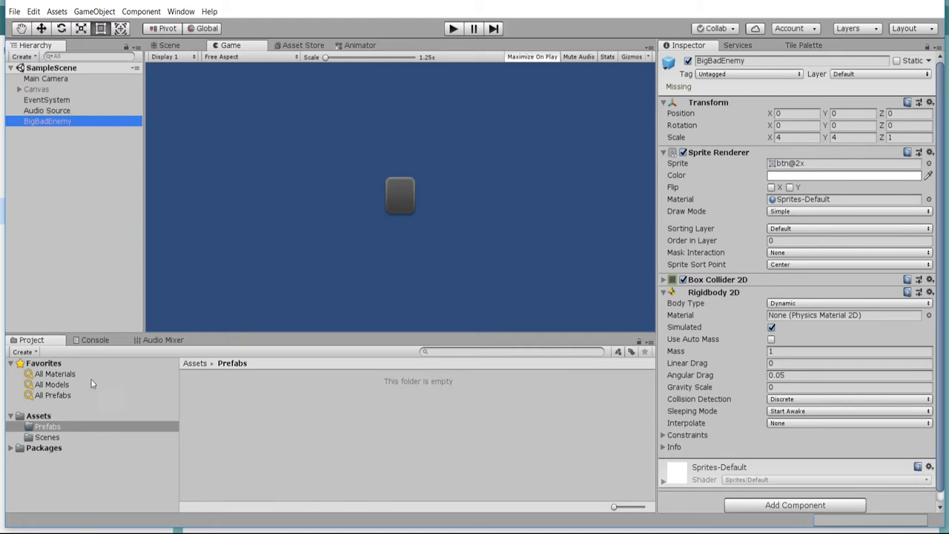
# Step: Recreate the BigBadEnemy prefab from the Hierarchy object and review its Info section
pyautogui.doubleClick(47, 121)
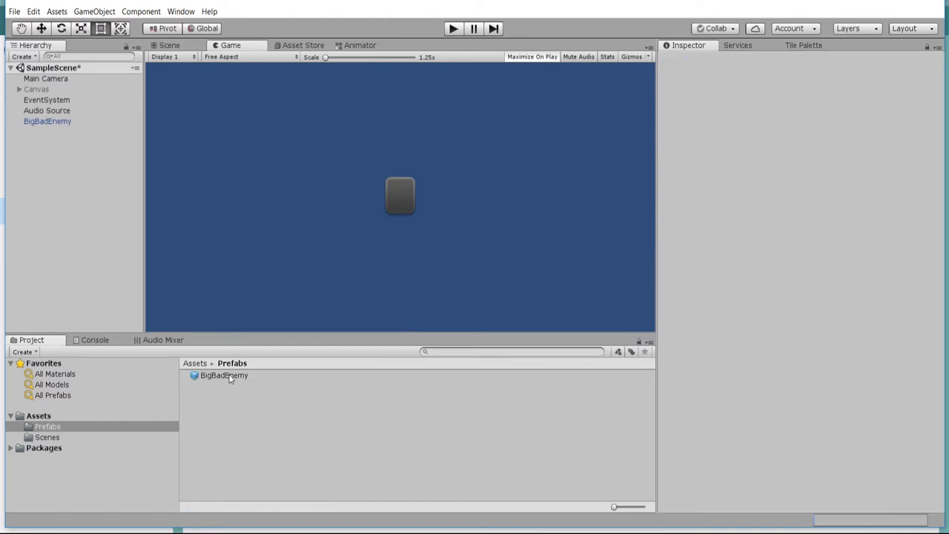
pyautogui.click(224, 375)
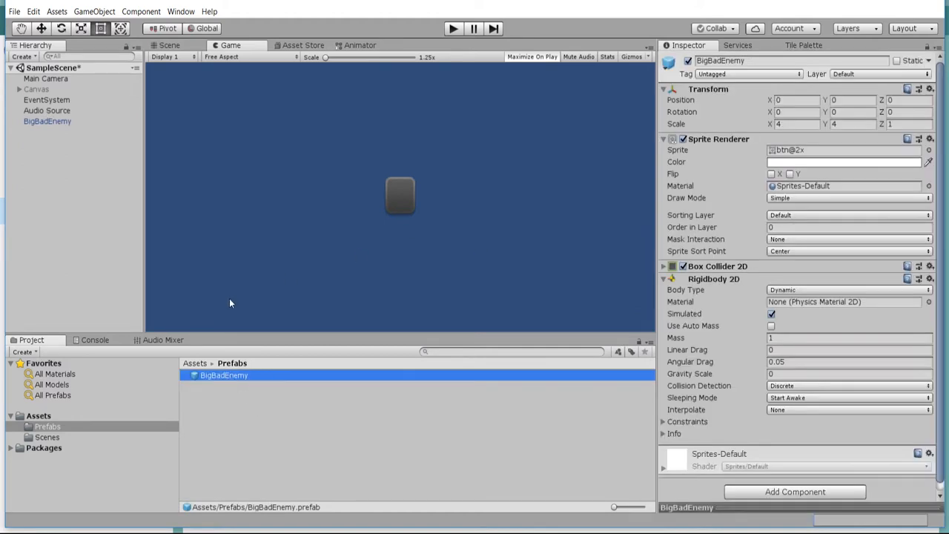
pyautogui.moveTo(709, 164)
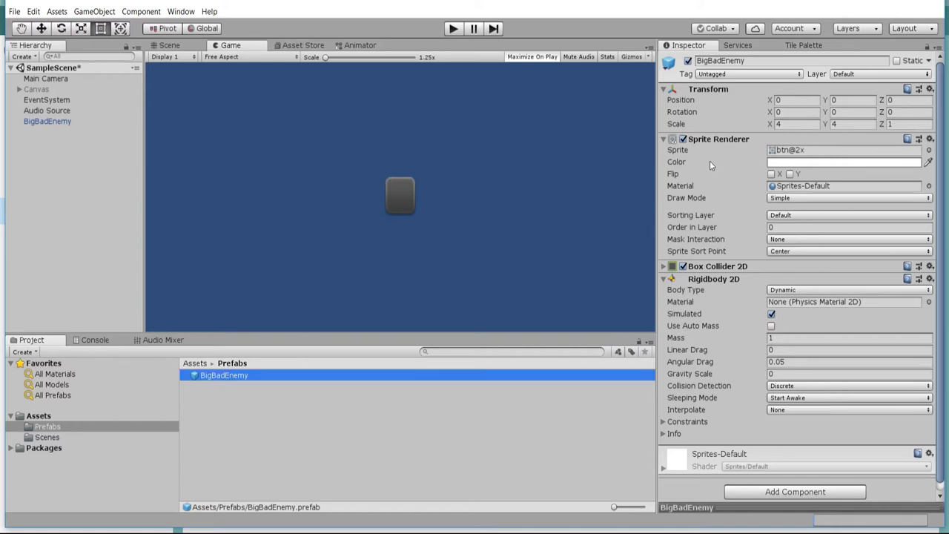
pyautogui.moveTo(705, 162)
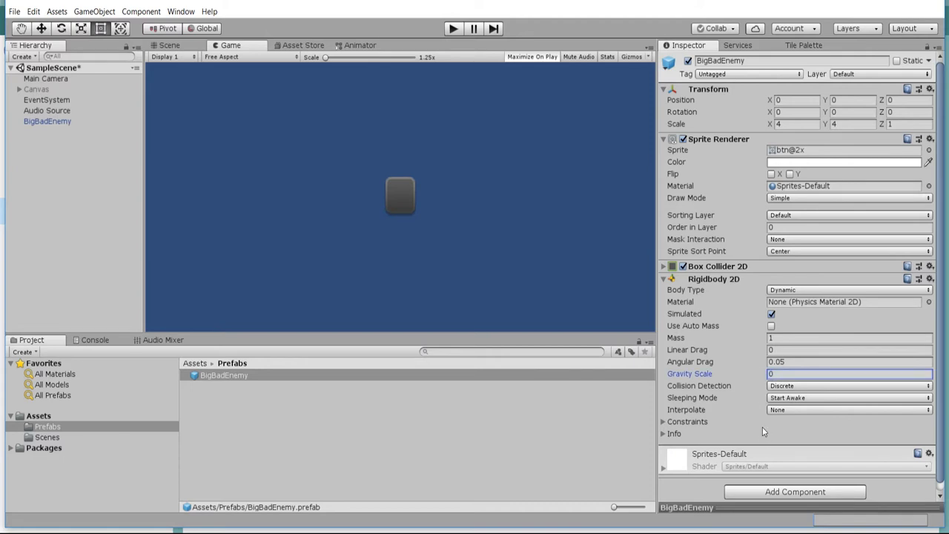
pyautogui.click(663, 433)
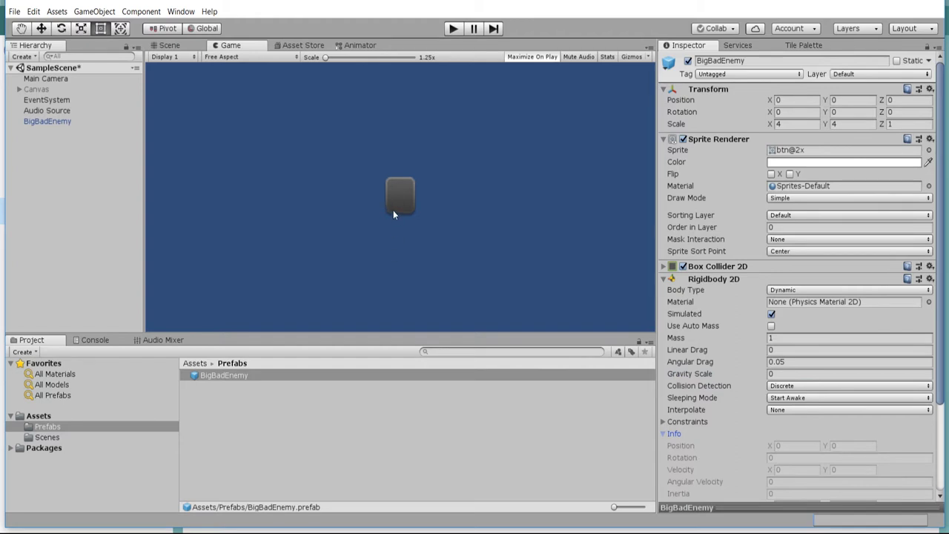
pyautogui.click(48, 122)
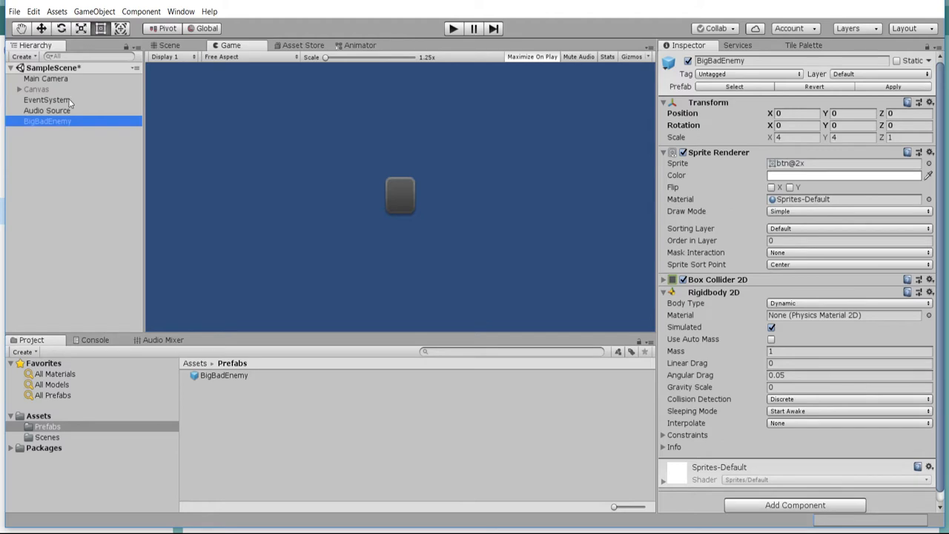
# Step: Reassign the recreated BigBadEnemy prefab to the EventSystem Spawner's Enemy field
pyautogui.click(48, 100)
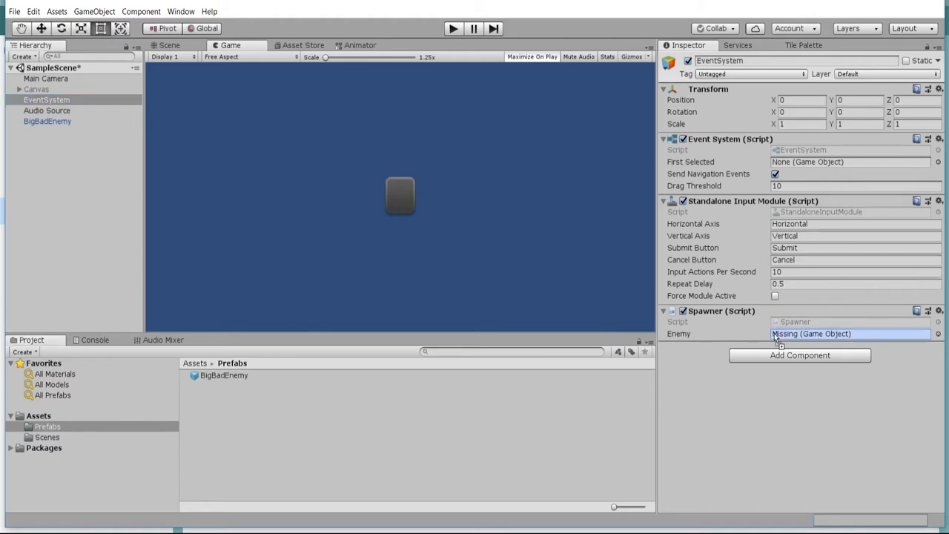
pyautogui.moveTo(224, 375); pyautogui.dragTo(851, 332)
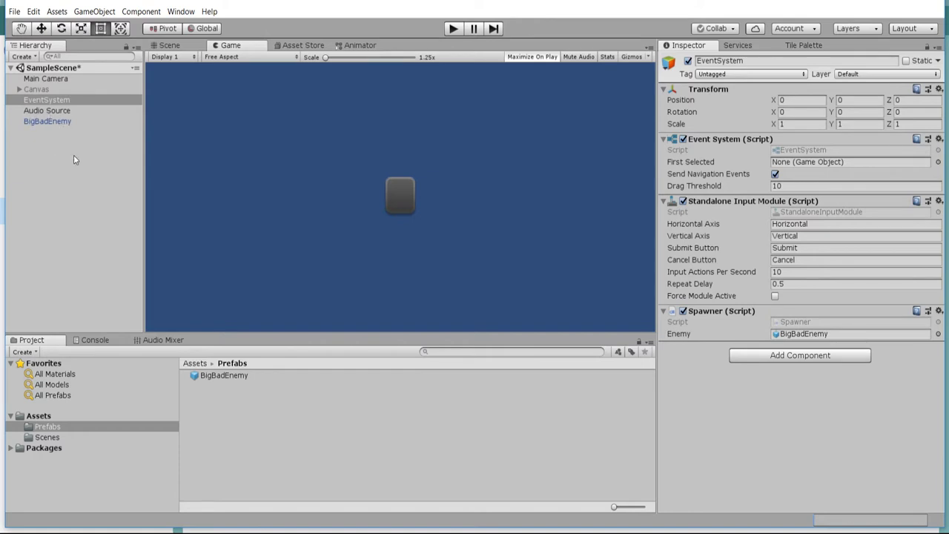
pyautogui.moveTo(937, 313)
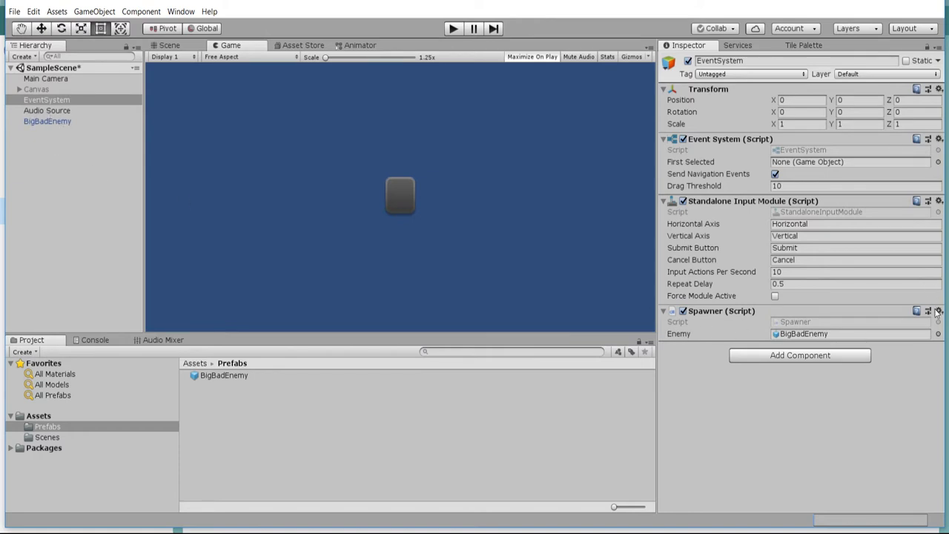
pyautogui.moveTo(899, 427)
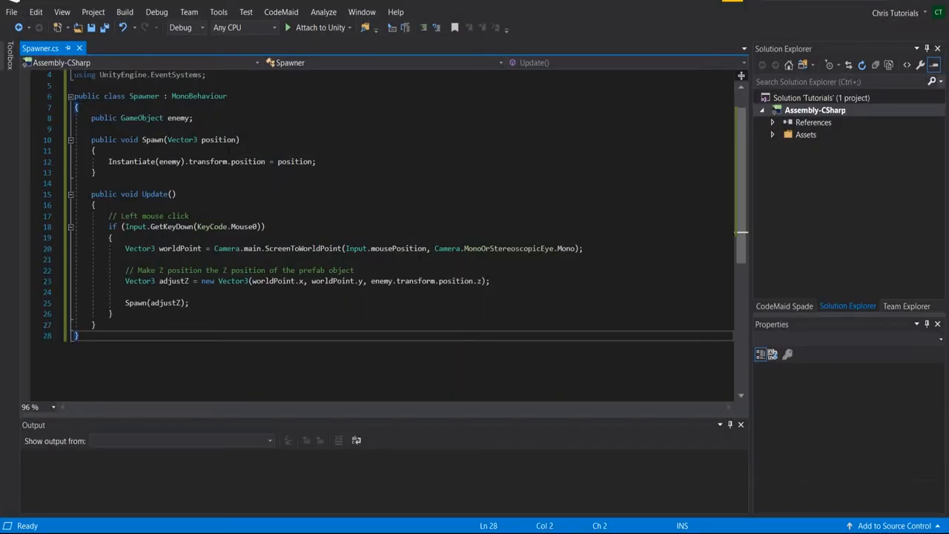
# Step: Highlight the public GameObject enemy declaration in Spawner.cs
pyautogui.click(178, 118)
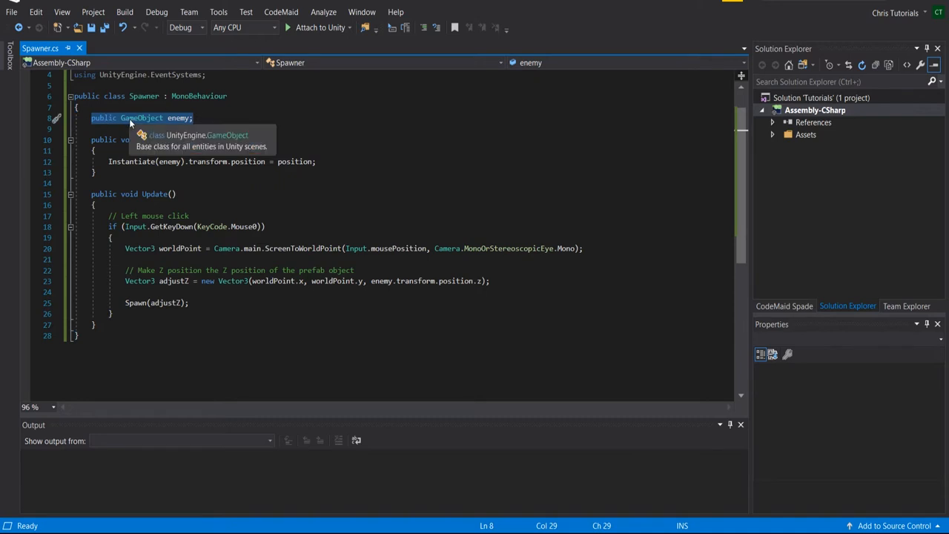
pyautogui.moveTo(179, 118)
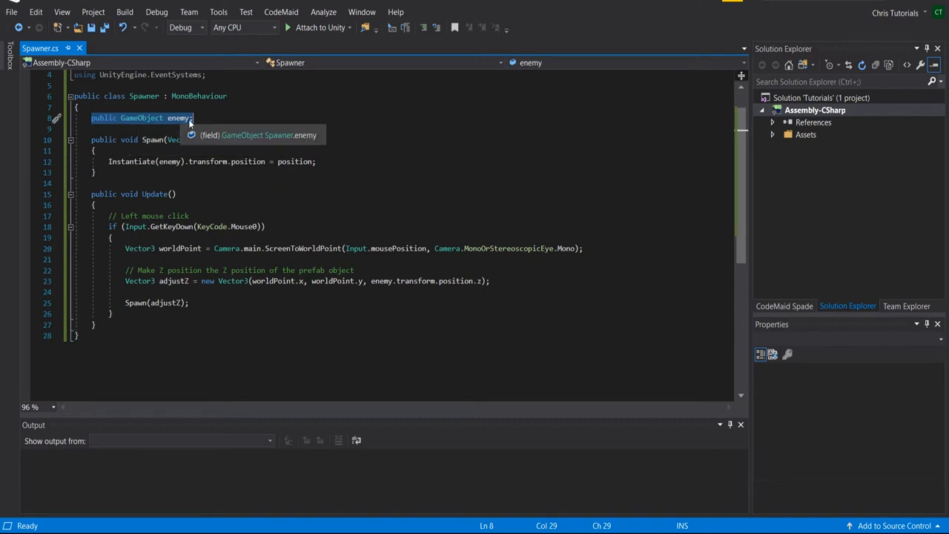
pyautogui.moveTo(140, 118)
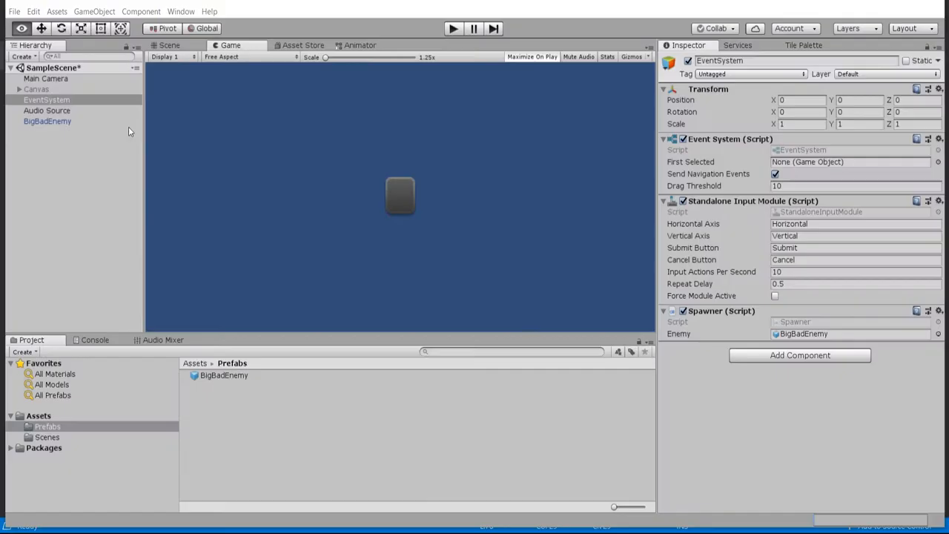
pyautogui.click(47, 122)
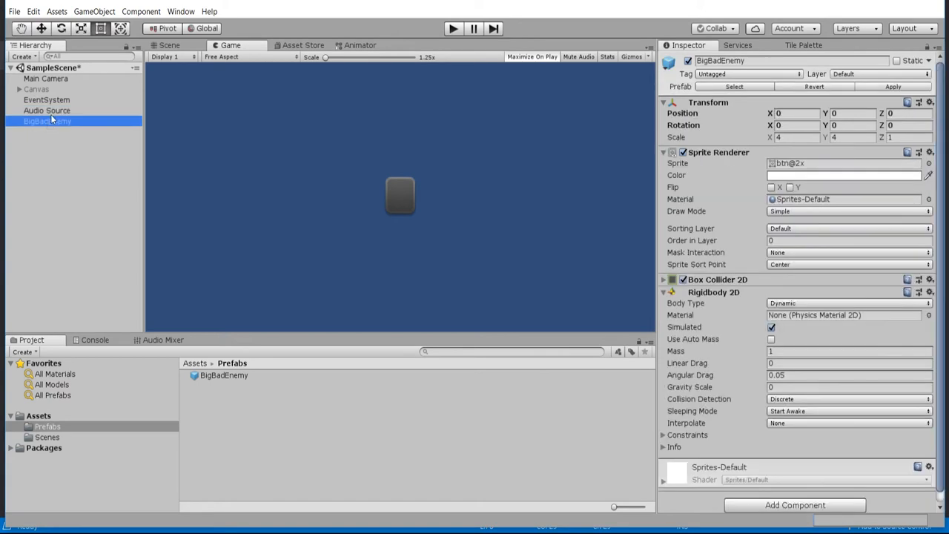
pyautogui.click(47, 110)
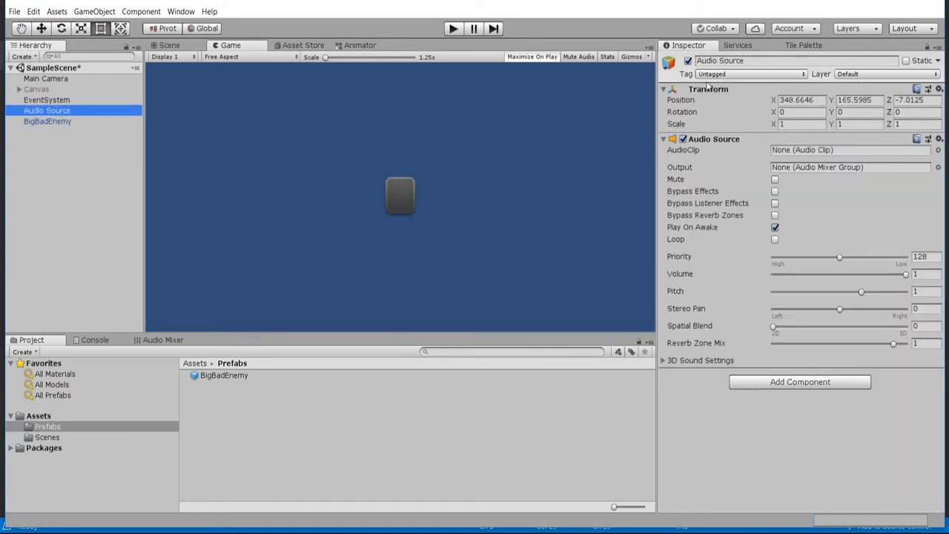
pyautogui.doubleClick(48, 110)
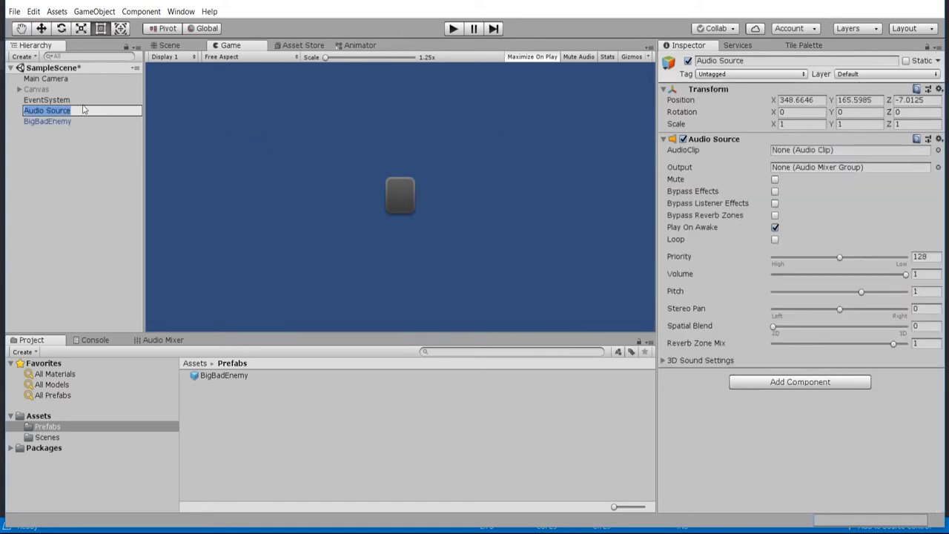
pyautogui.click(48, 121)
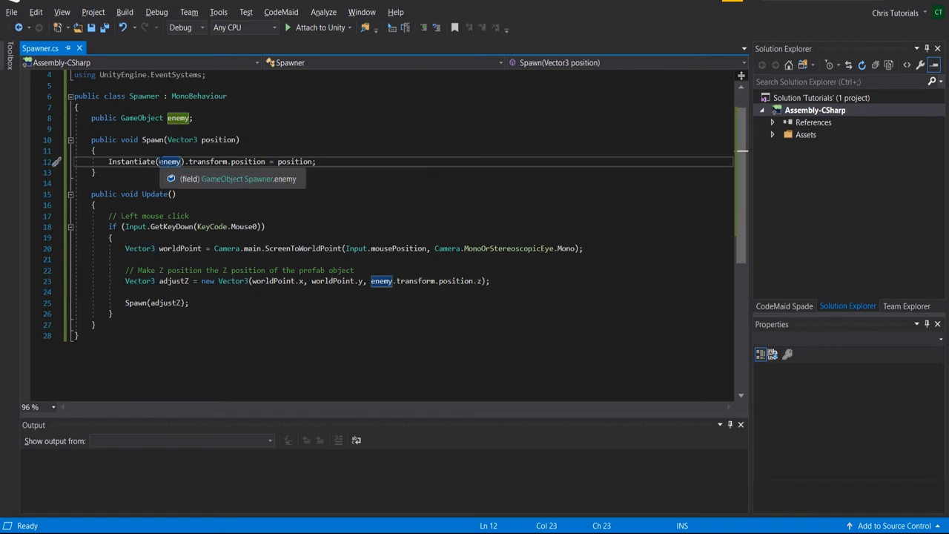
pyautogui.moveTo(178, 117)
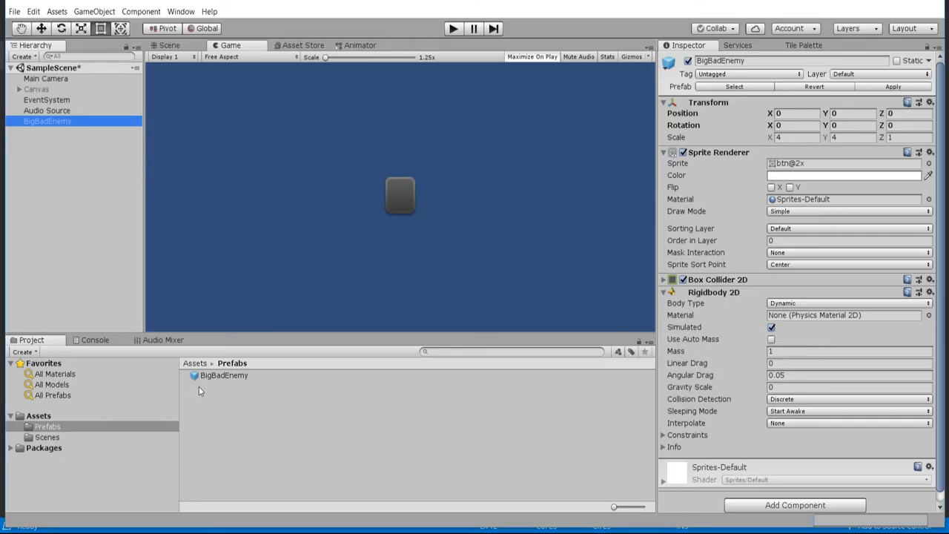
# Step: Select the BigBadEnemy prefab asset in the Project window
pyautogui.click(224, 374)
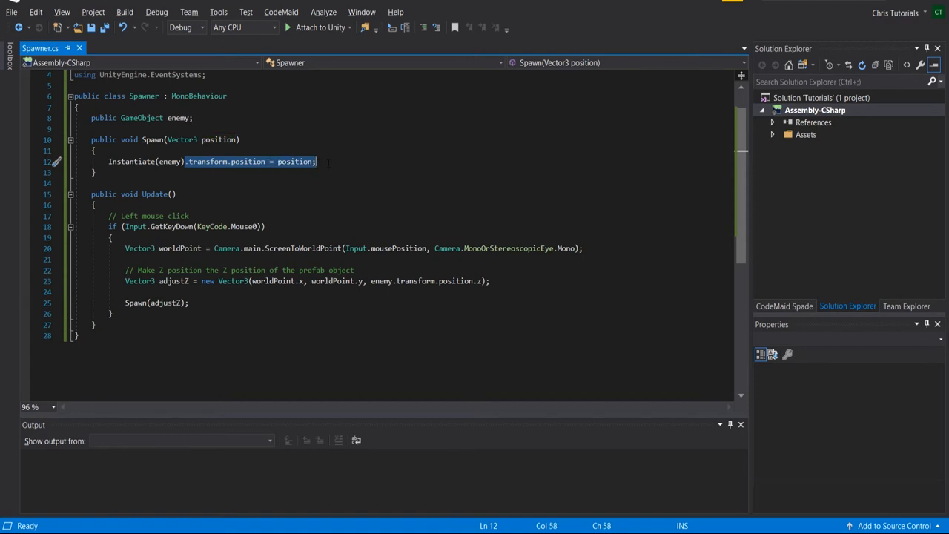
pyautogui.moveTo(200, 162)
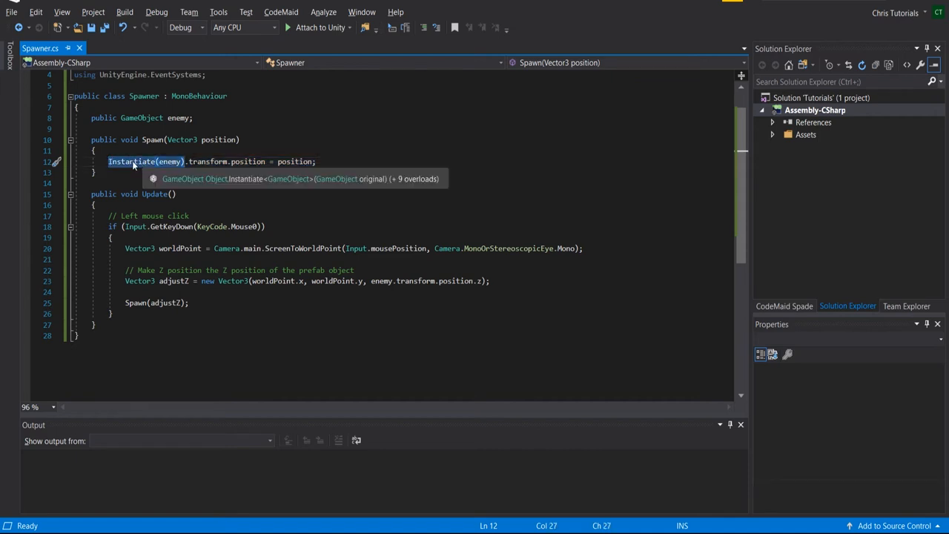
pyautogui.doubleClick(208, 161)
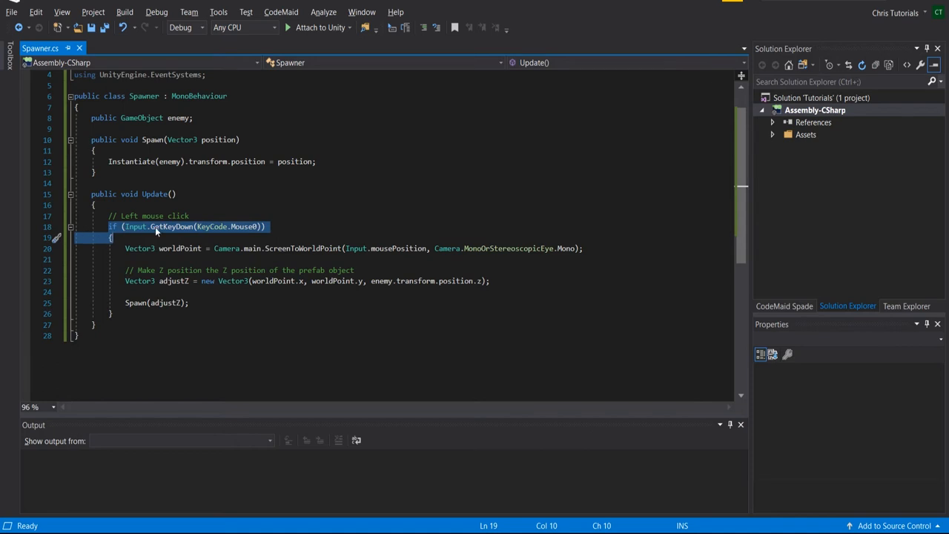
pyautogui.moveTo(231, 225)
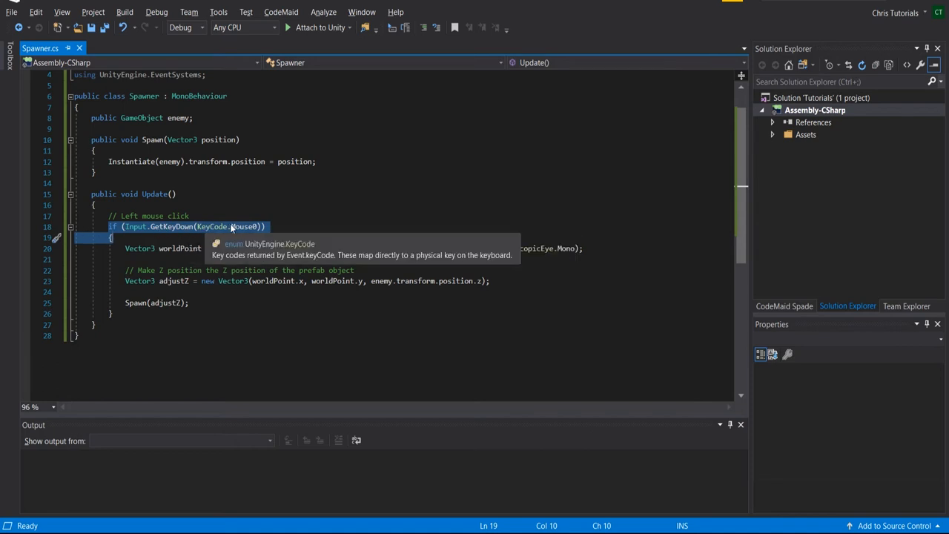
pyautogui.moveTo(250, 225)
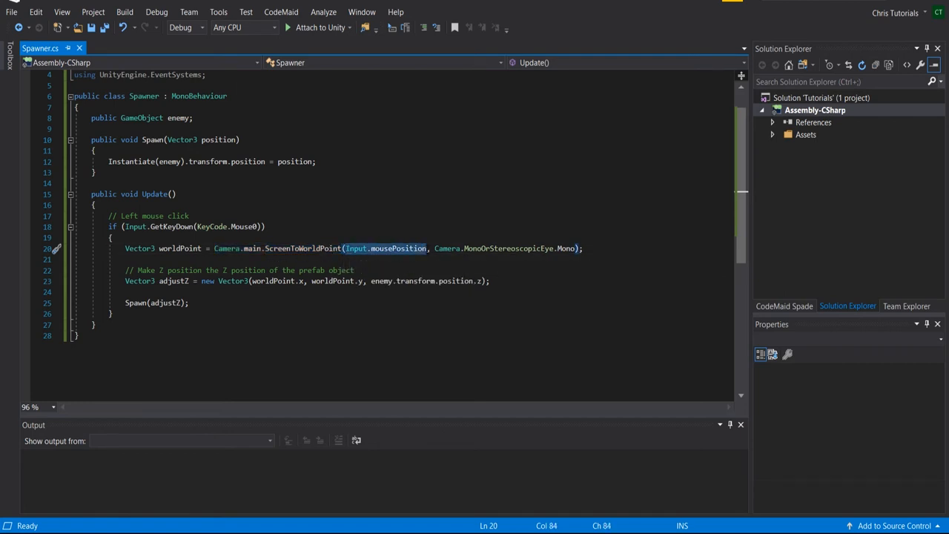
pyautogui.moveTo(385, 249)
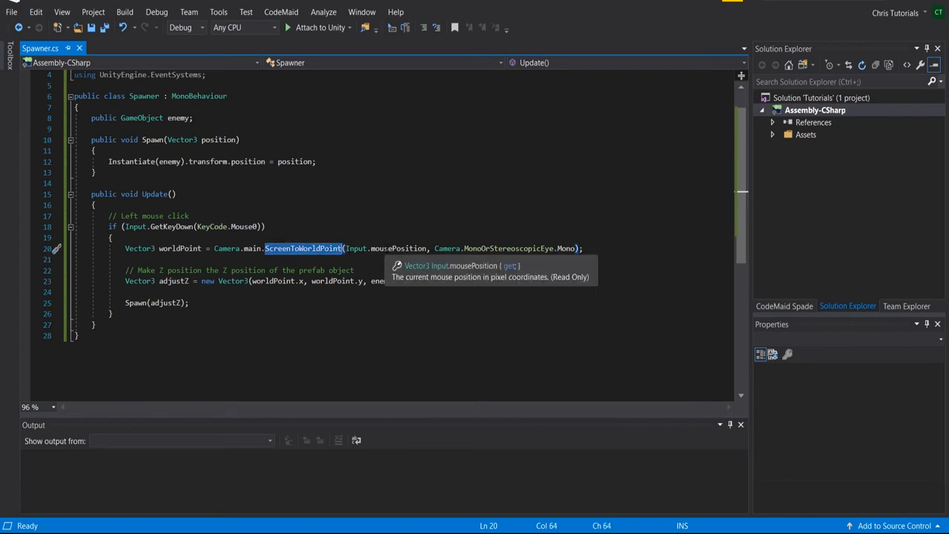
pyautogui.moveTo(303, 249)
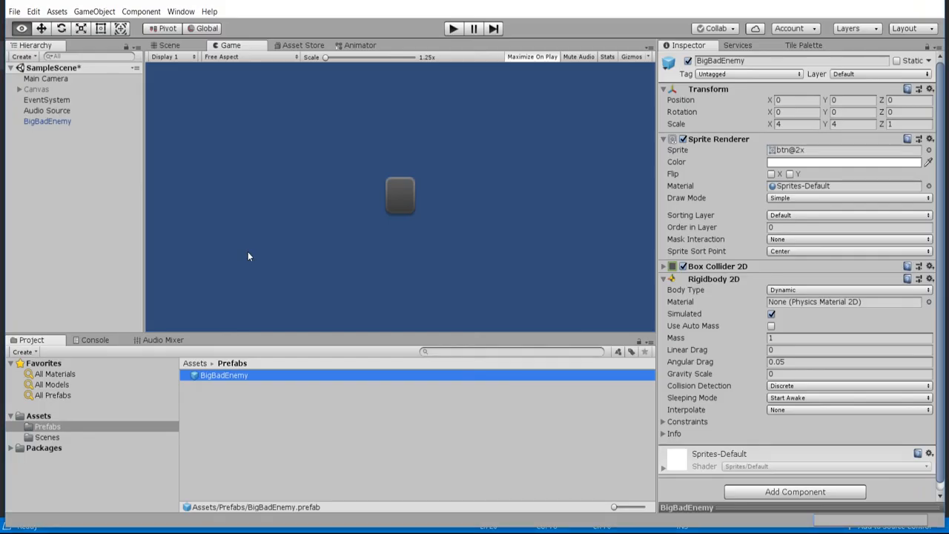
# Step: Select Main Camera to view its orthographic settings in the Inspector
pyautogui.click(45, 78)
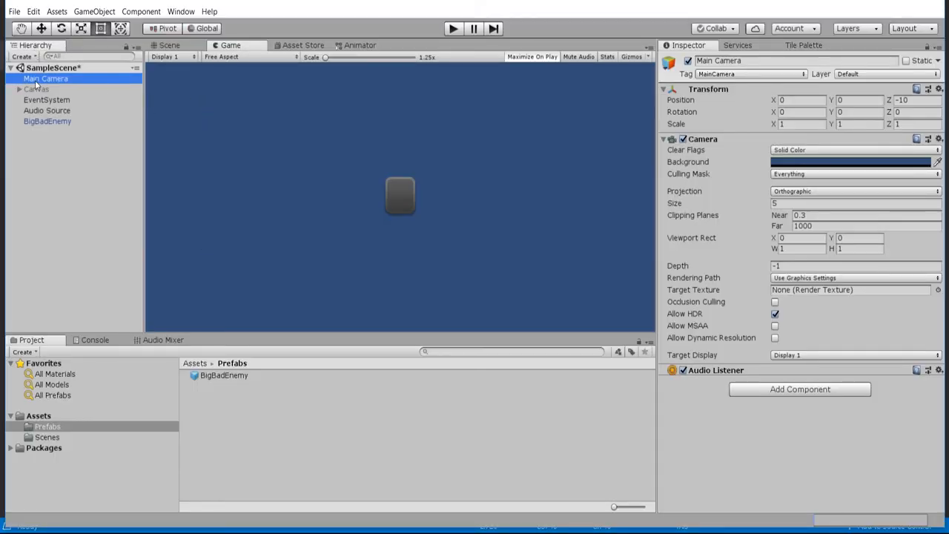
pyautogui.moveTo(898, 92)
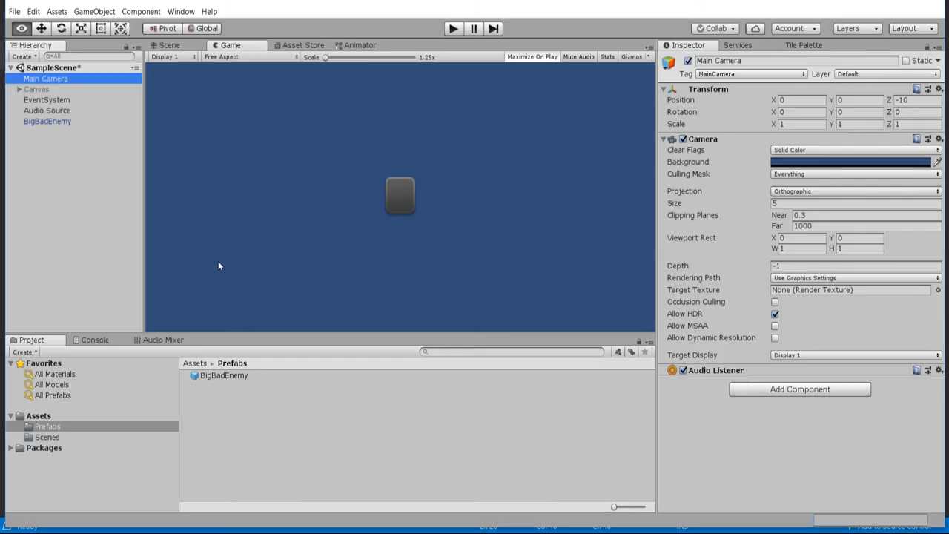
pyautogui.moveTo(576, 139)
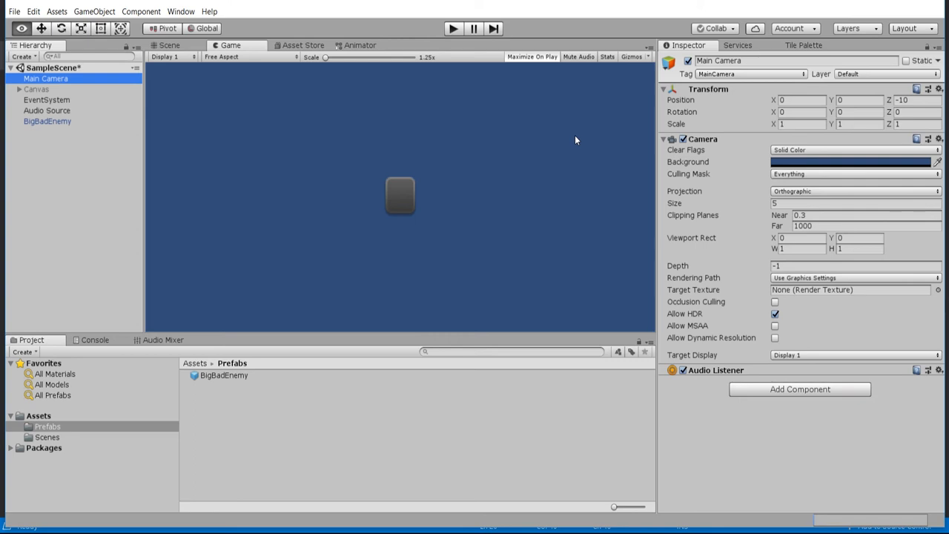
pyautogui.moveTo(395, 206)
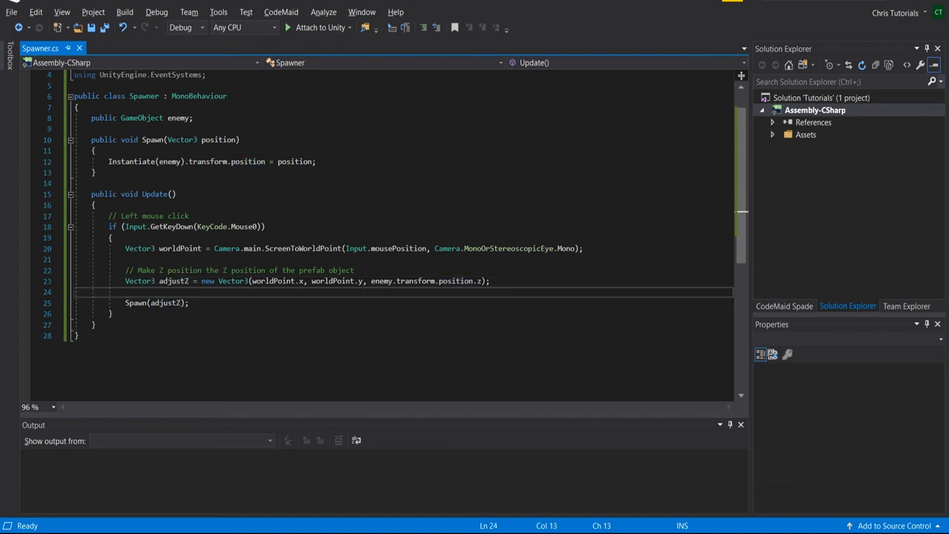
# Step: Select code inside the Update() method of Spawner.cs
pyautogui.doubleClick(381, 280)
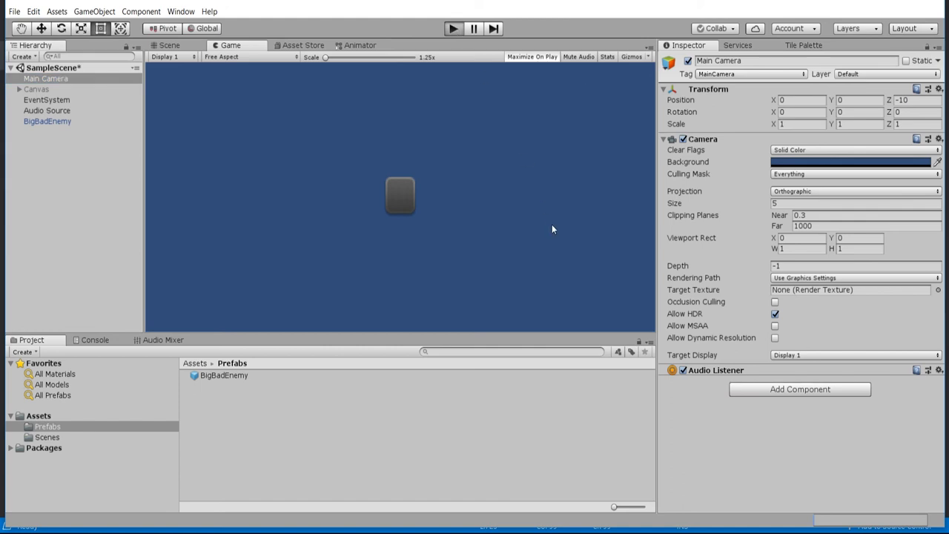
pyautogui.moveTo(549, 234)
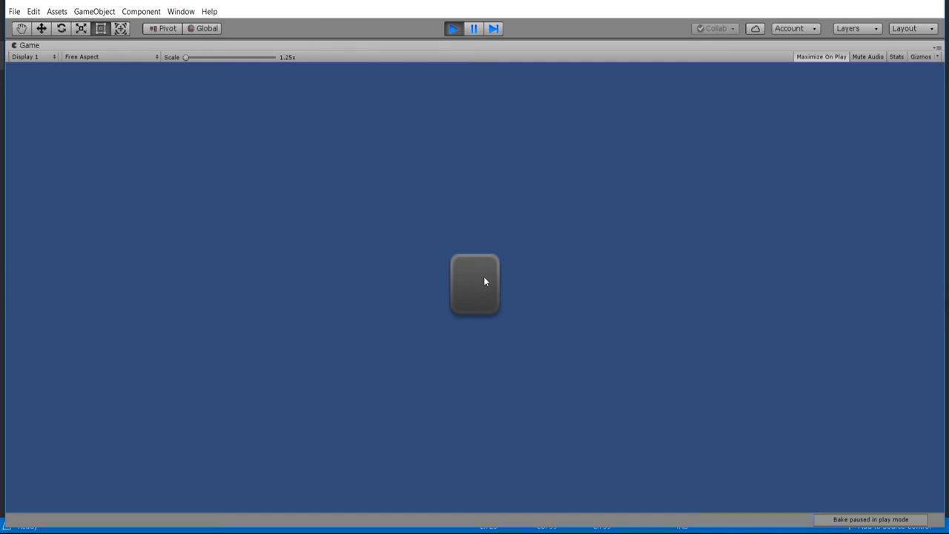
pyautogui.moveTo(353, 161)
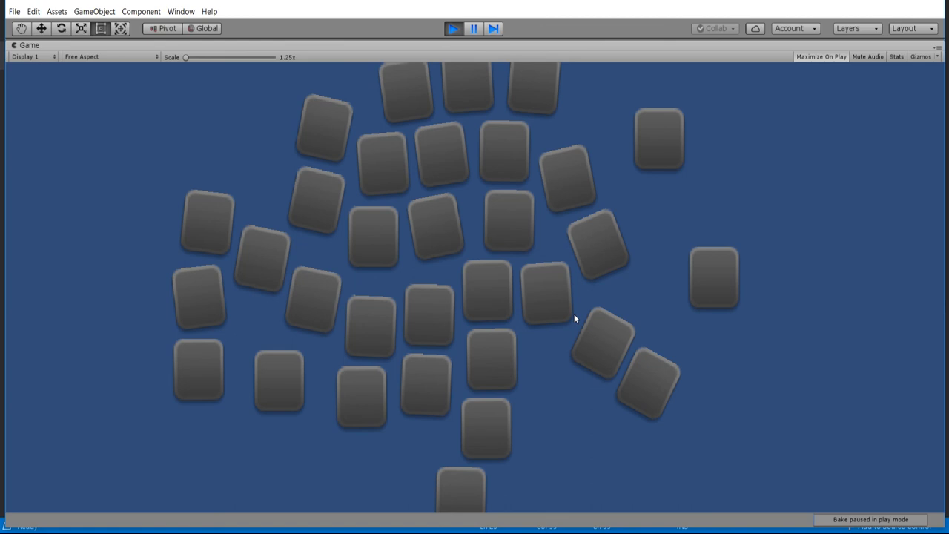
pyautogui.moveTo(559, 356)
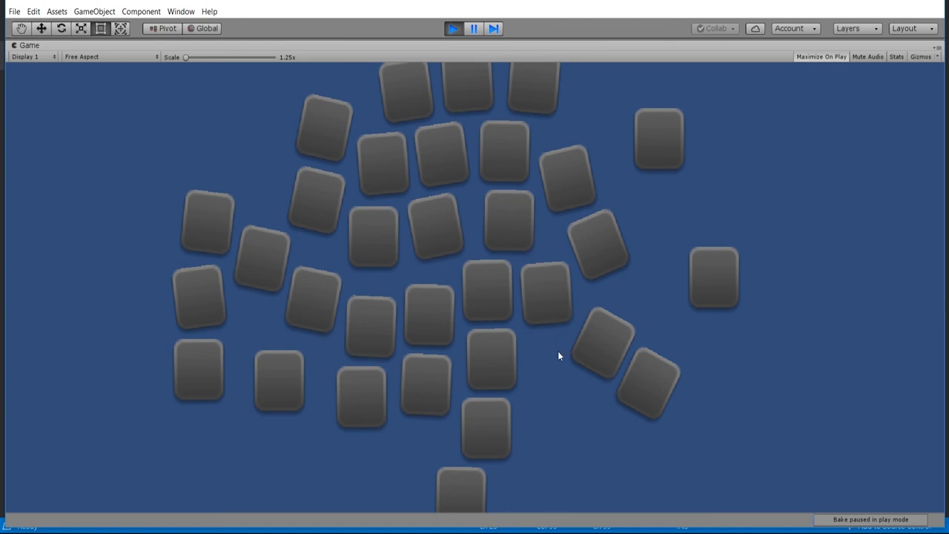